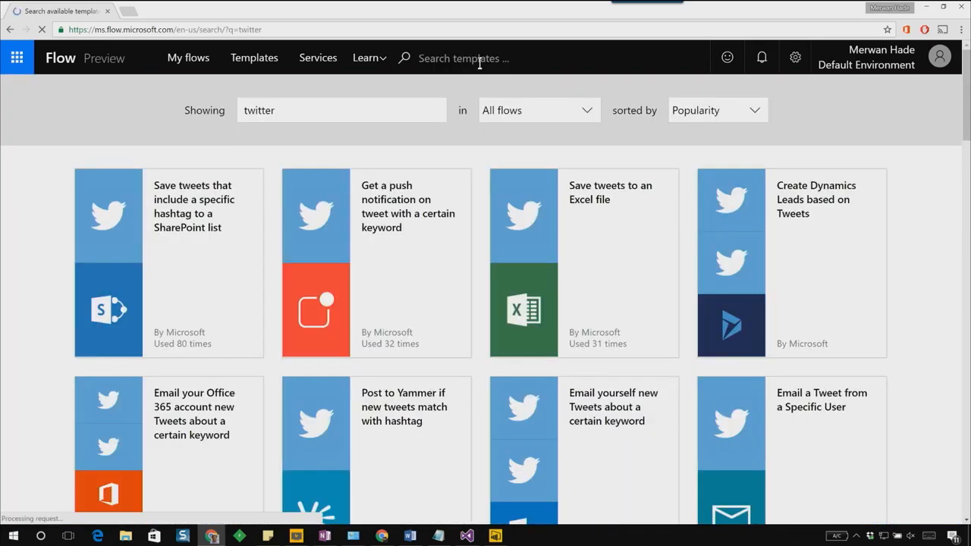
# Step: Choose the 'When someone tweets a hashtag, add an entry into SQL database' template from the Twitter results
pyautogui.scroll(-3)
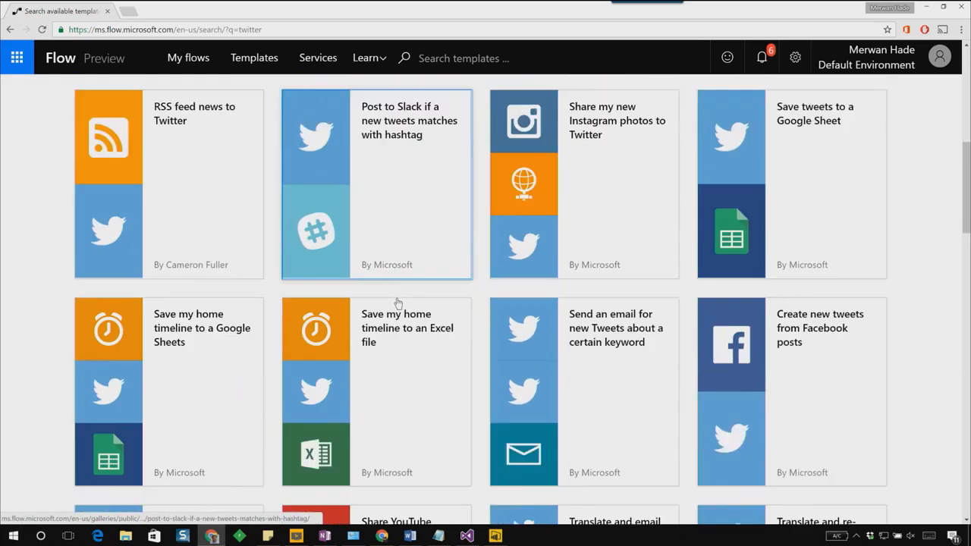
pyautogui.scroll(-3)
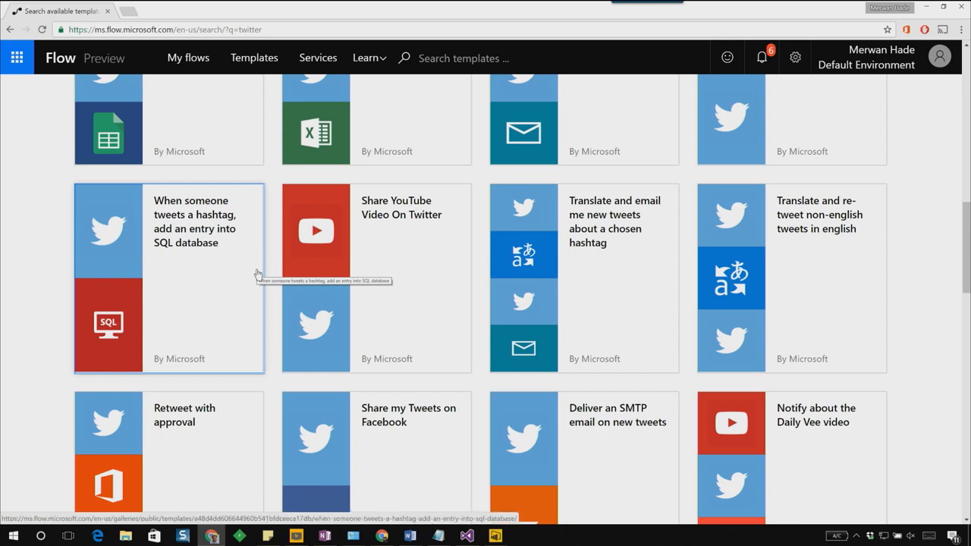
pyautogui.click(169, 278)
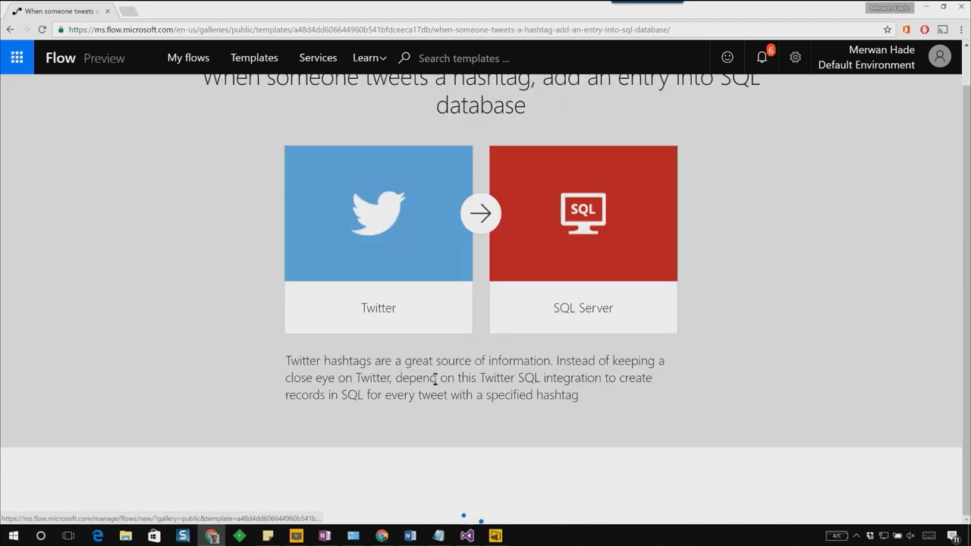
# Step: Switch the template's SQL Server account to list other available connections
pyautogui.scroll(-3)
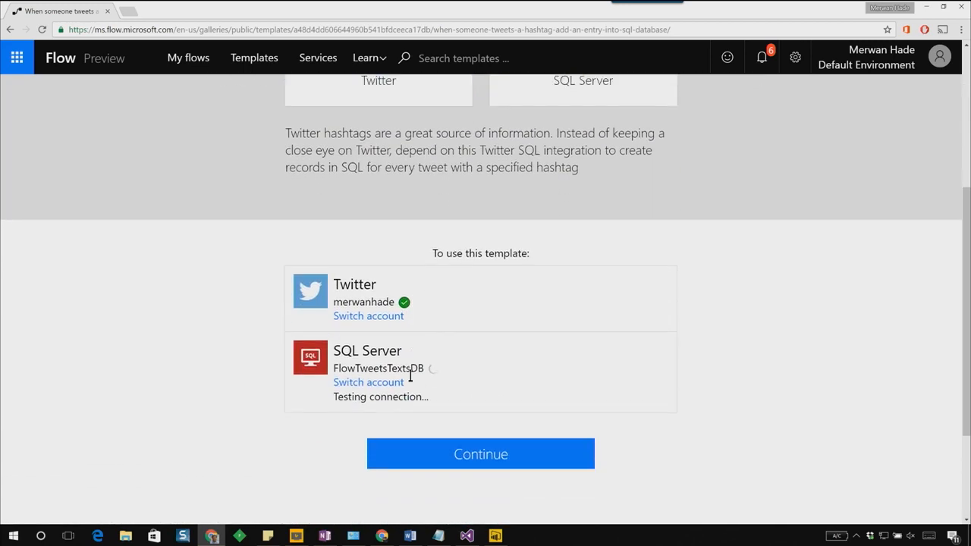
pyautogui.moveTo(401, 343)
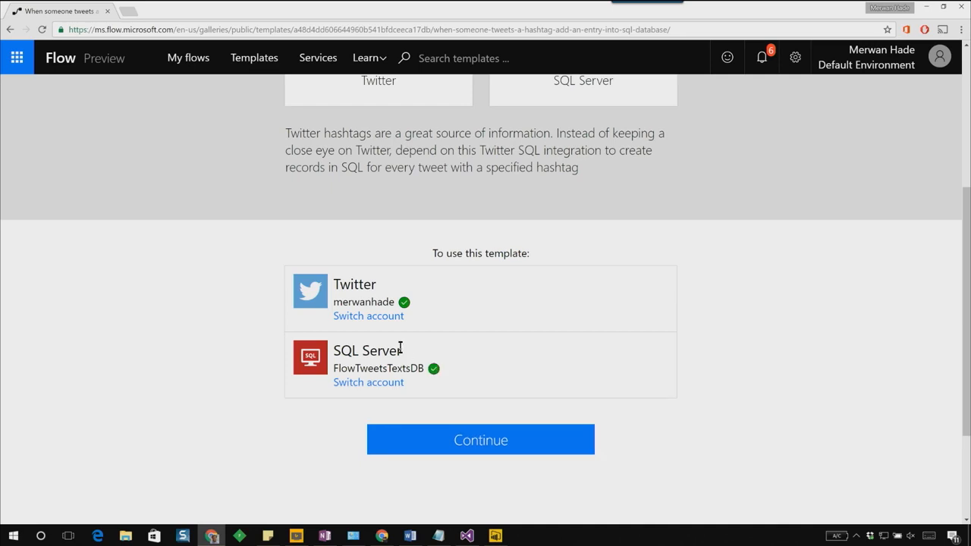
pyautogui.moveTo(387, 349)
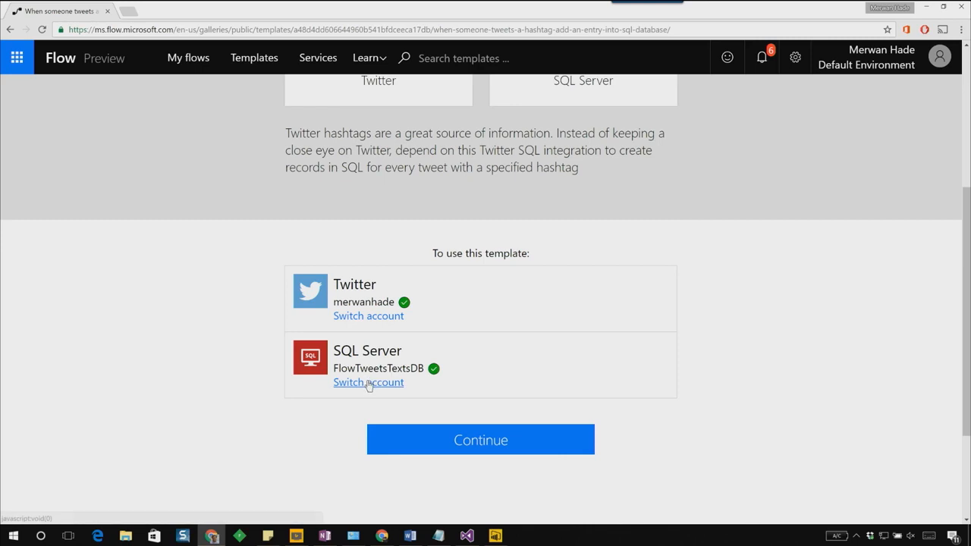
pyautogui.click(367, 382)
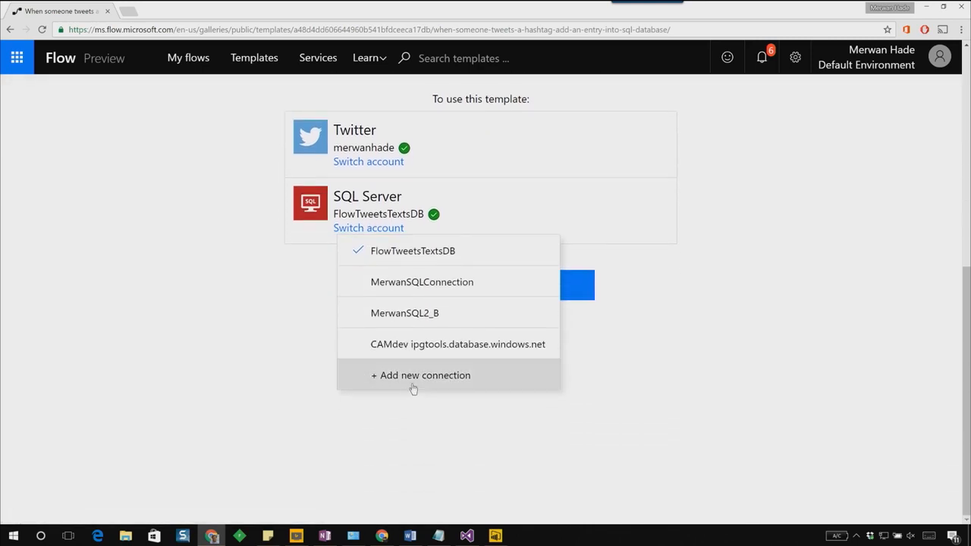
# Step: Create a new SQL Server connection named tweetscxn to the FlowTwilioSqlDemo database
pyautogui.click(421, 375)
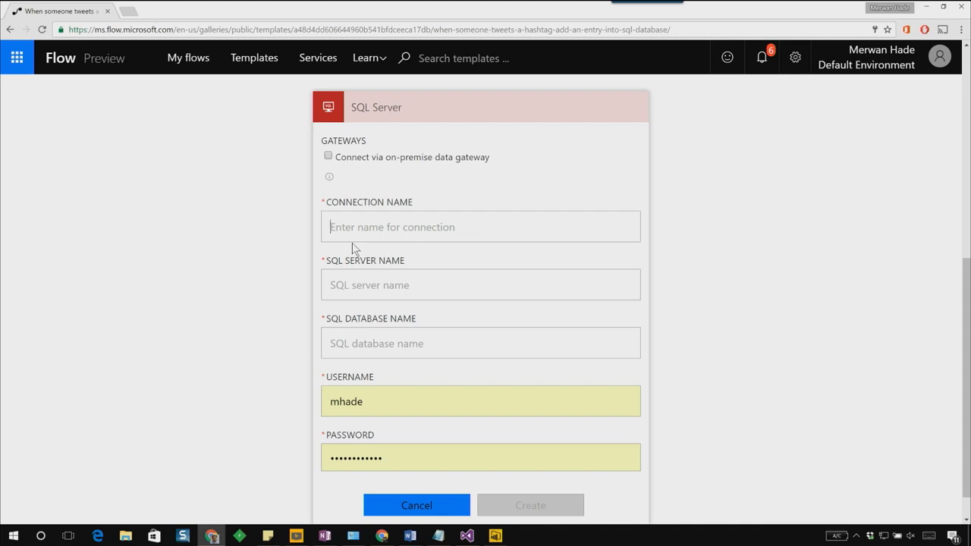
pyautogui.write('tweetscx')
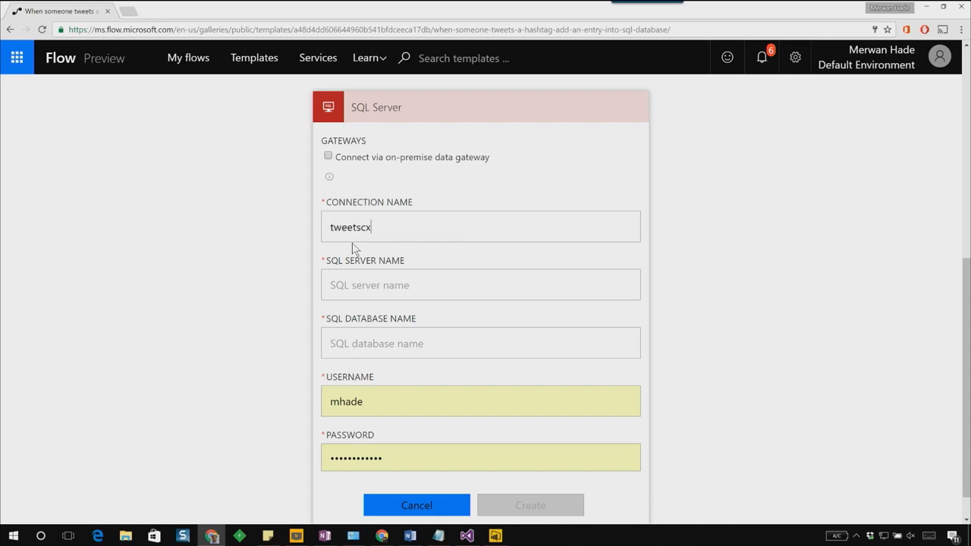
pyautogui.write('n')
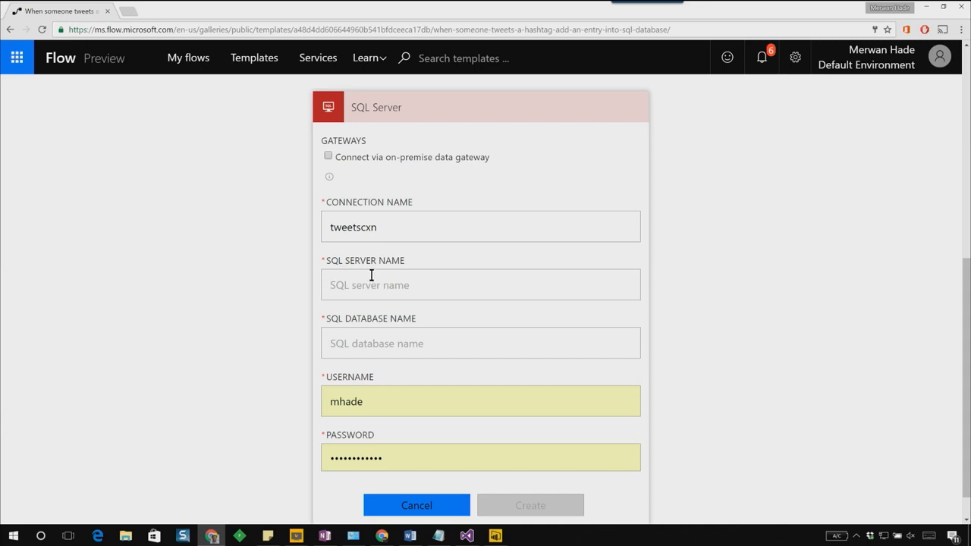
pyautogui.click(434, 537)
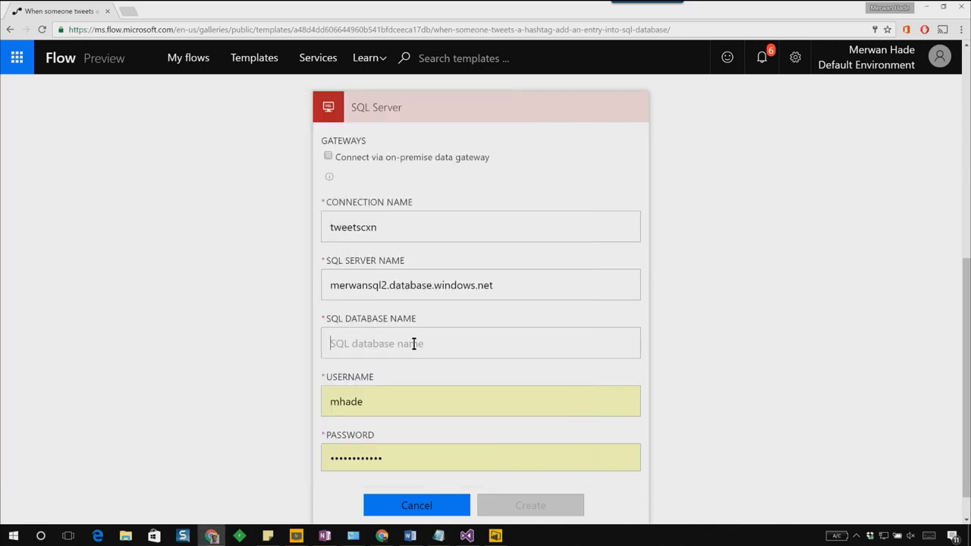
pyautogui.write('FlowTwilioSqlDemo')
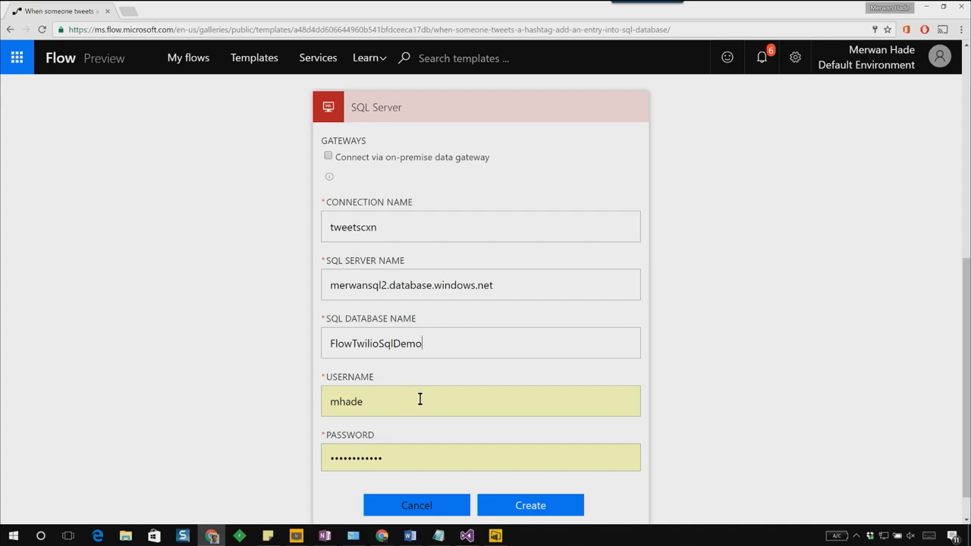
pyautogui.moveTo(762, 351)
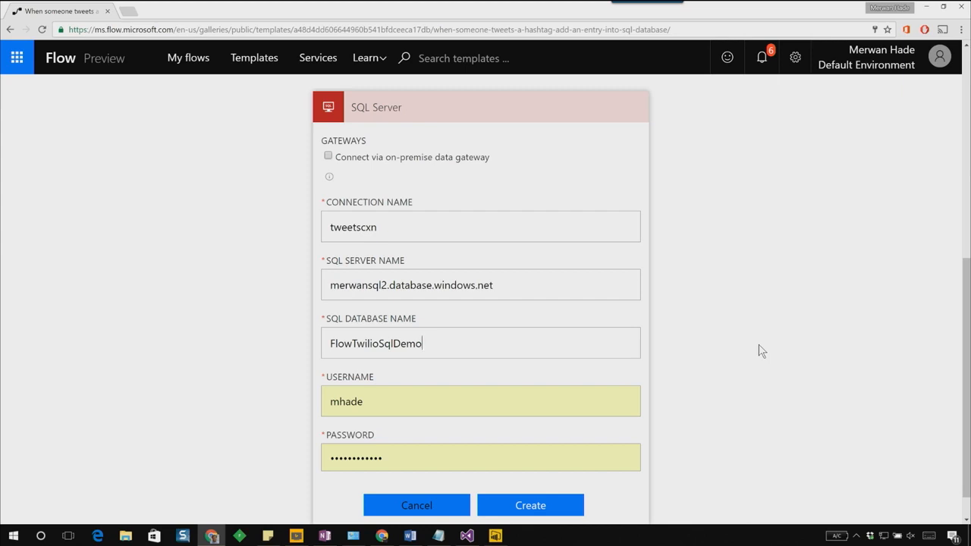
pyautogui.moveTo(531, 505)
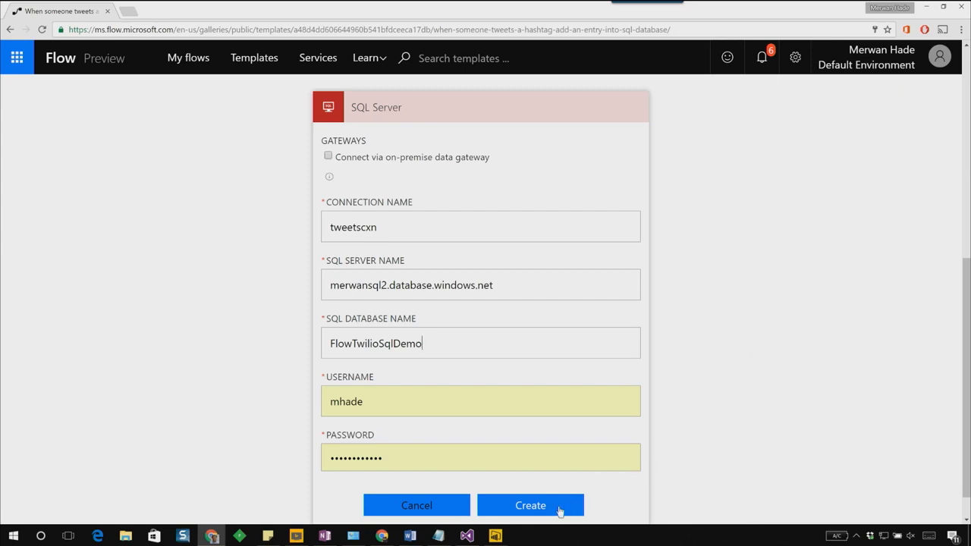
pyautogui.click(531, 505)
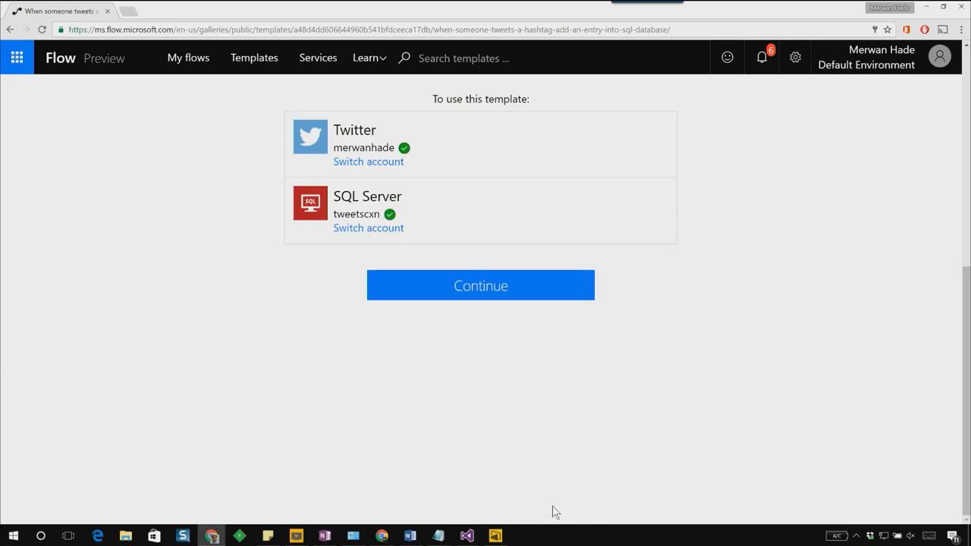
pyautogui.moveTo(517, 377)
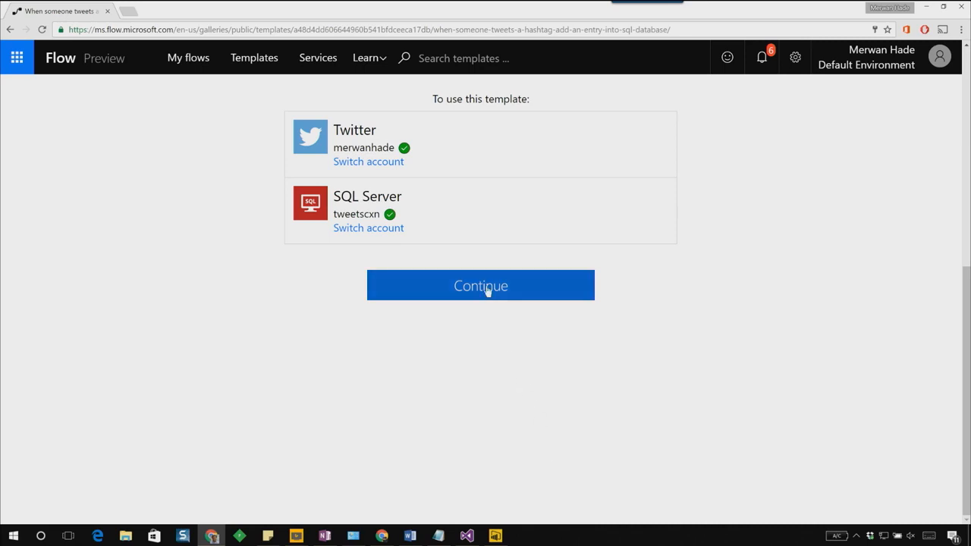
# Step: Continue with the verified Twitter and tweetscxn connections into the flow editor
pyautogui.click(479, 286)
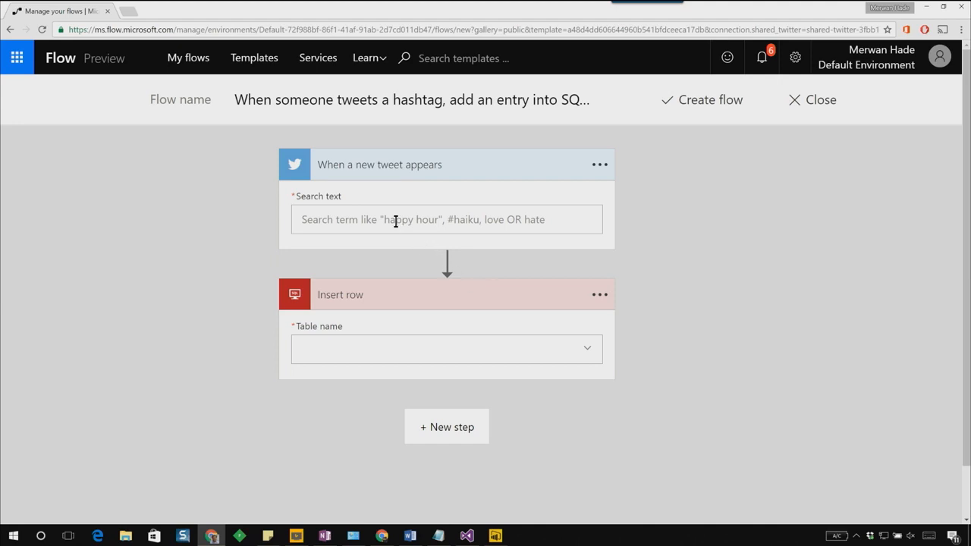
# Step: Set the trigger's search text to '#MicrosoftFlow OR #PowerApps'
pyautogui.write('#')
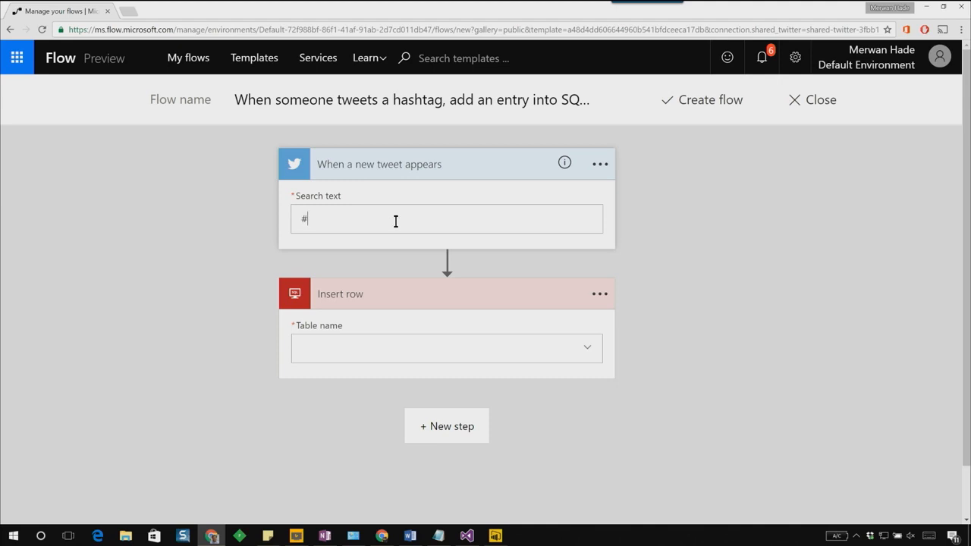
pyautogui.write('MicrosoftFlow O')
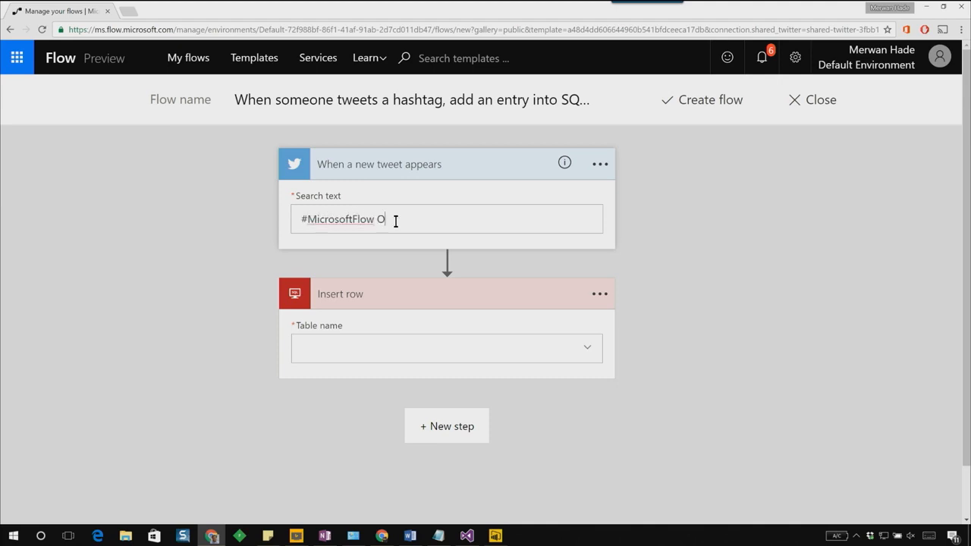
pyautogui.write('R #PowerApps')
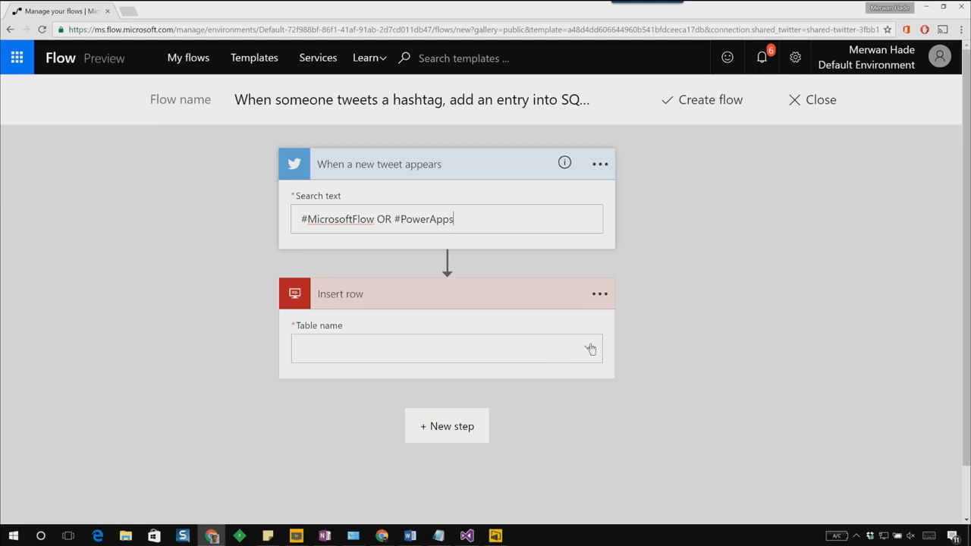
# Step: Target the Tweets table in the Insert row action
pyautogui.click(586, 347)
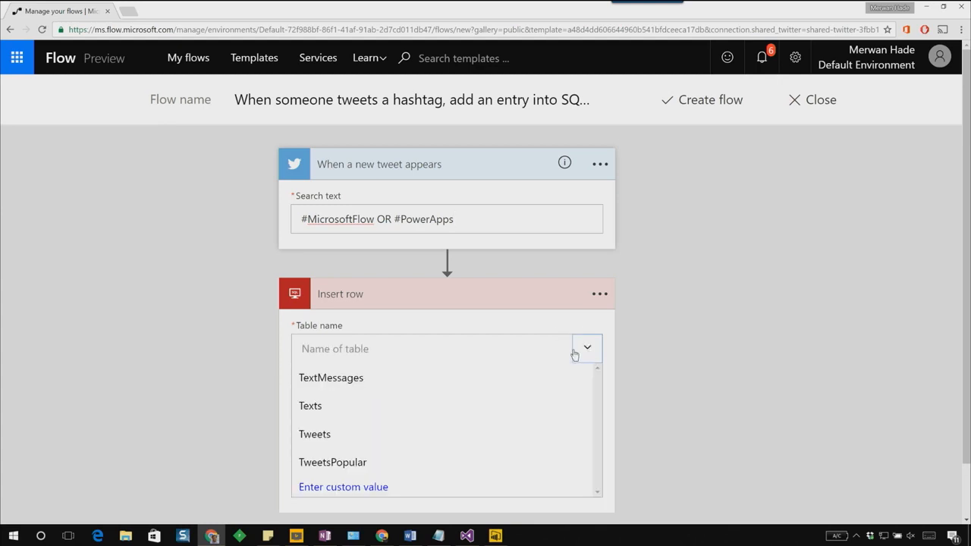
pyautogui.scroll(-3)
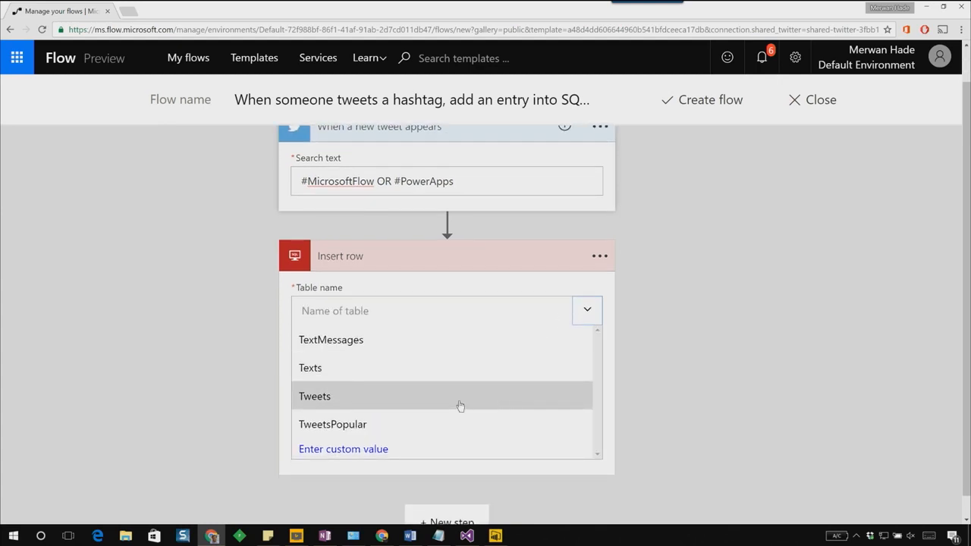
pyautogui.click(314, 396)
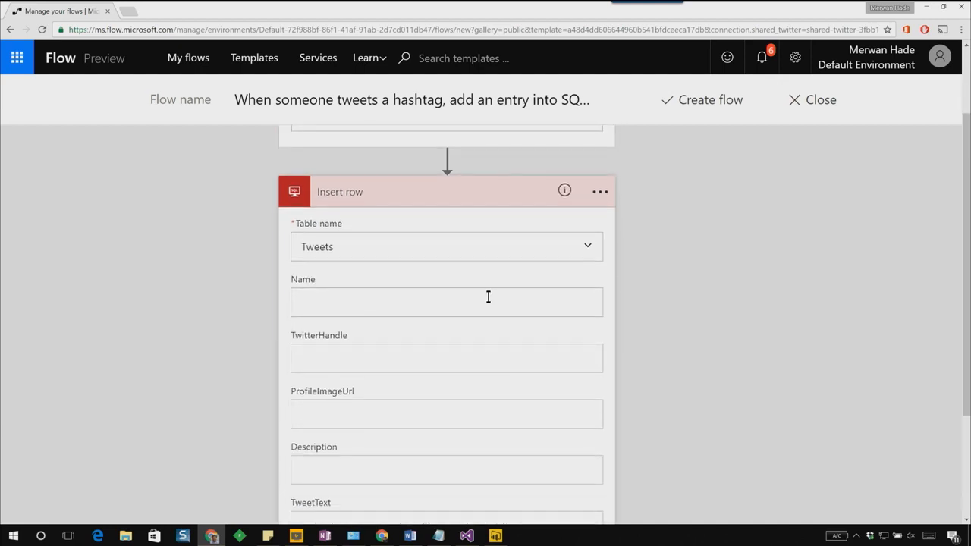
pyautogui.scroll(-3)
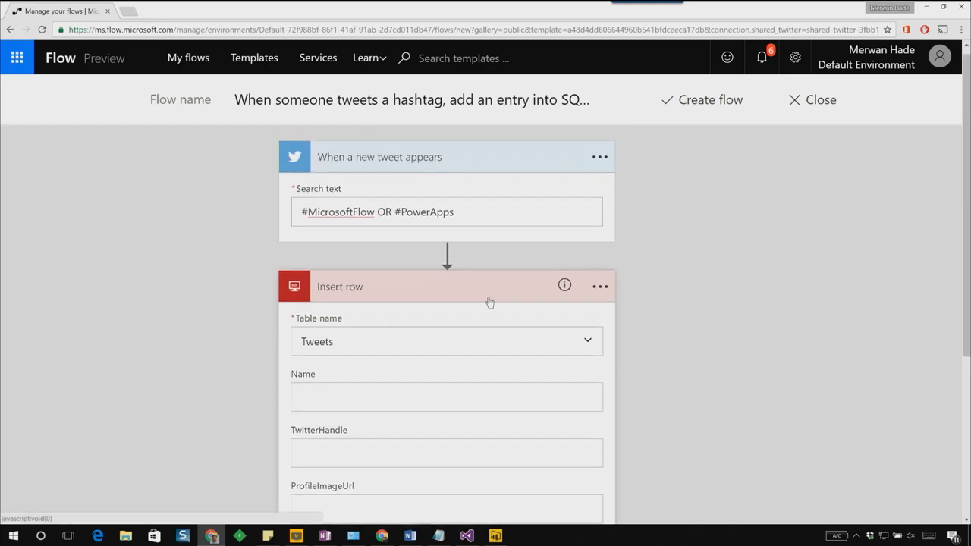
# Step: Map the Name, TwitterHandle and profile image columns to the tweet's dynamic content
pyautogui.click(446, 397)
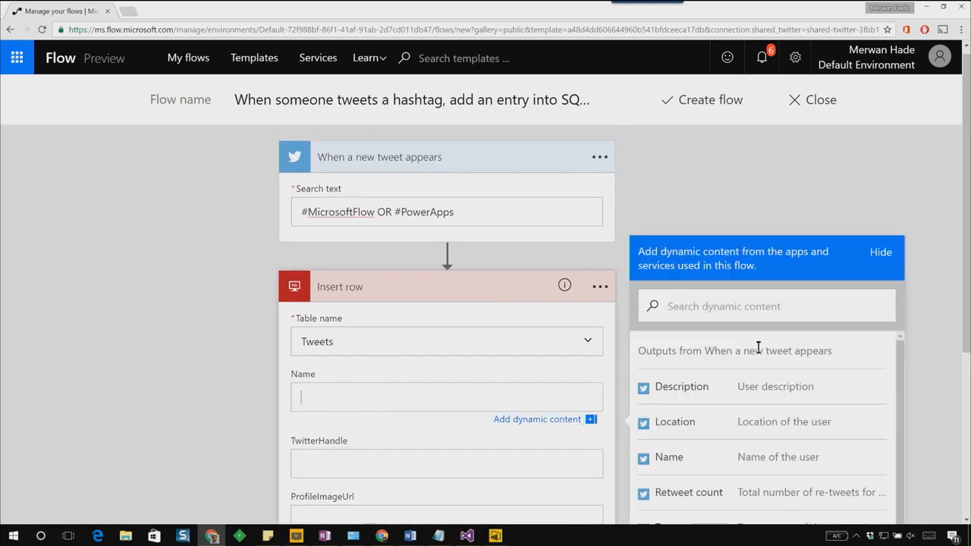
pyautogui.click(668, 456)
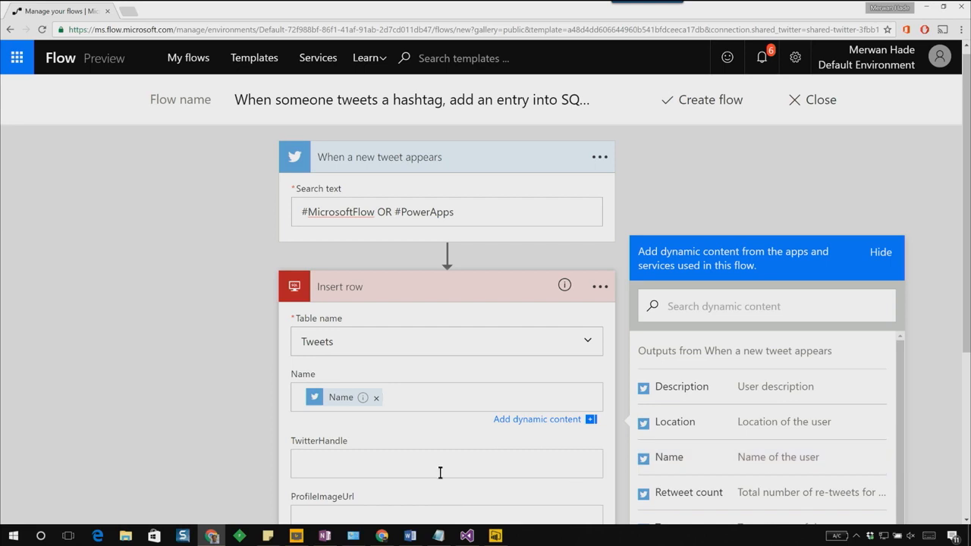
pyautogui.click(446, 452)
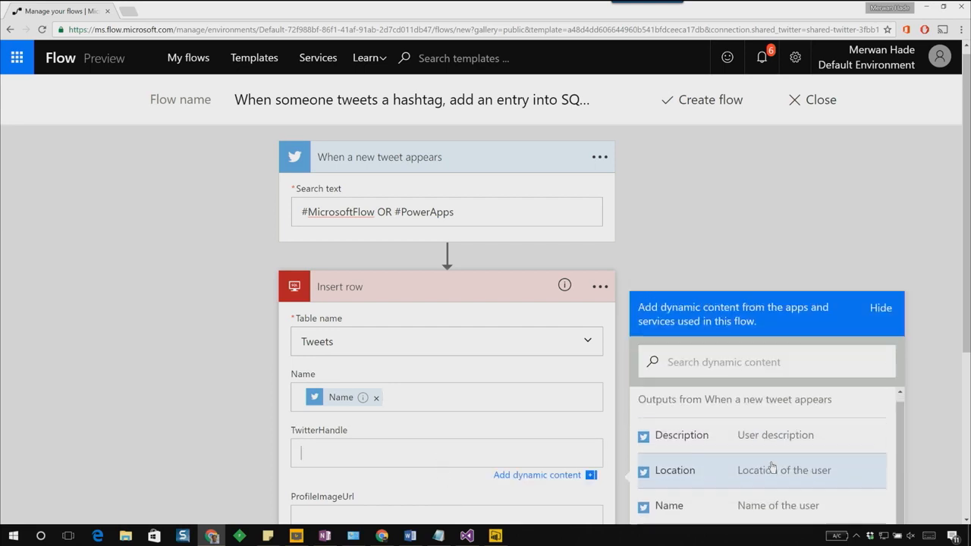
pyautogui.scroll(-3)
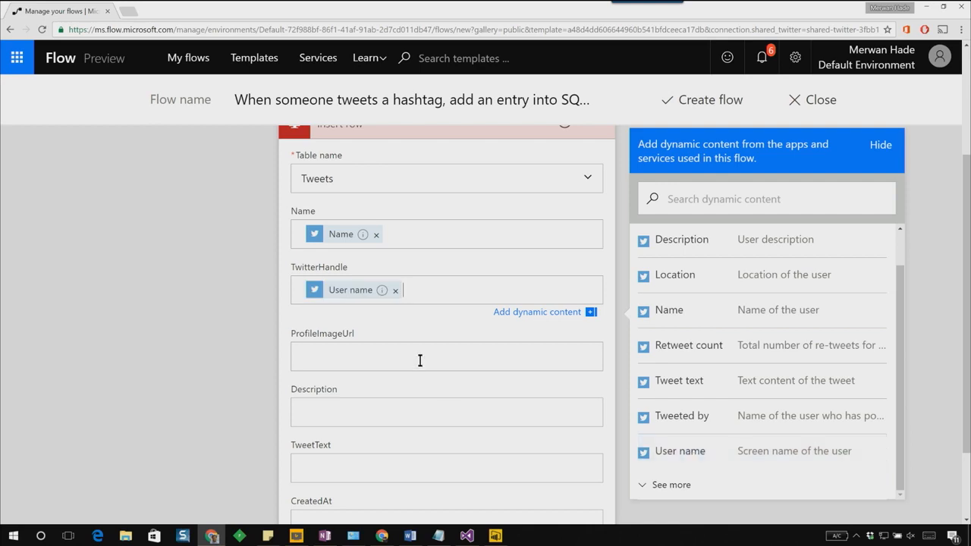
pyautogui.write('pro')
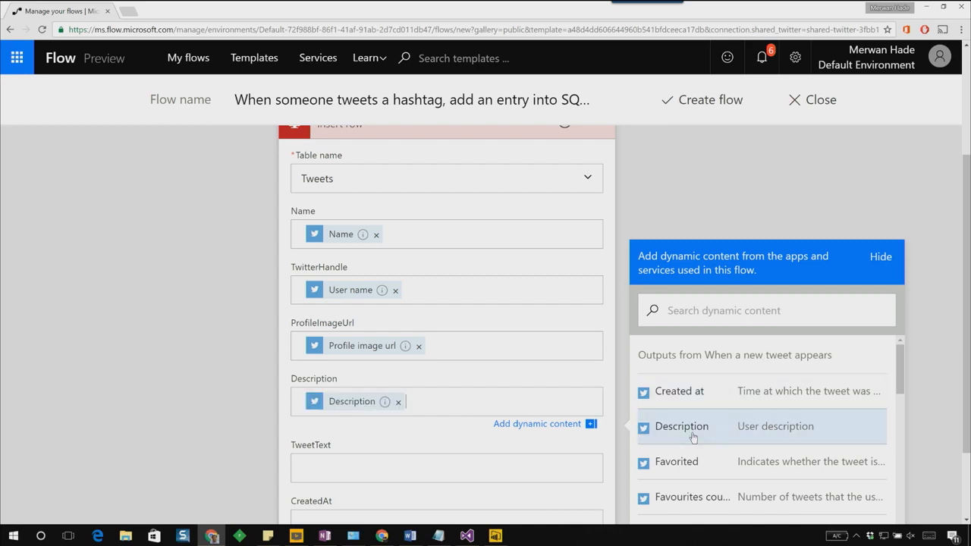
pyautogui.scroll(-3)
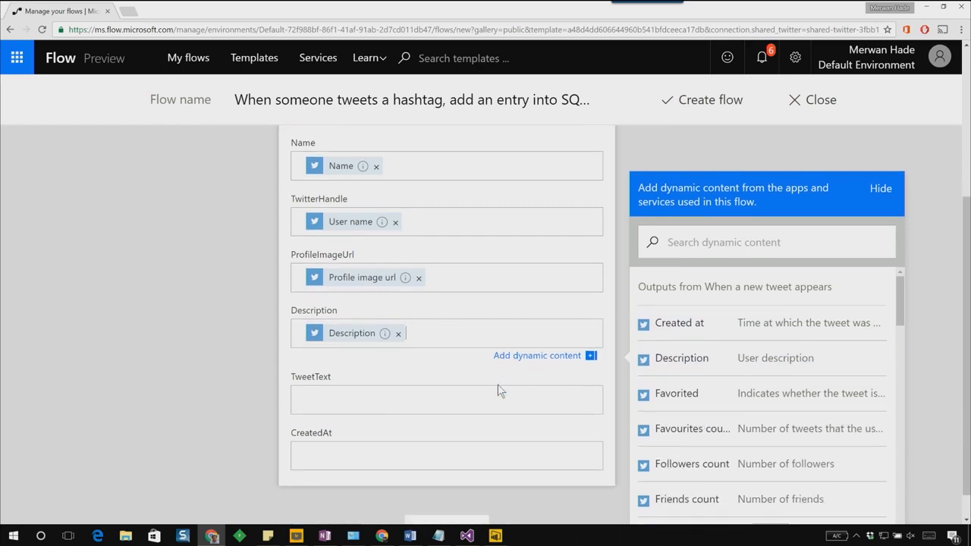
# Step: Map TweetText to the tweet's text and CreatedAt to its creation time
pyautogui.click(445, 400)
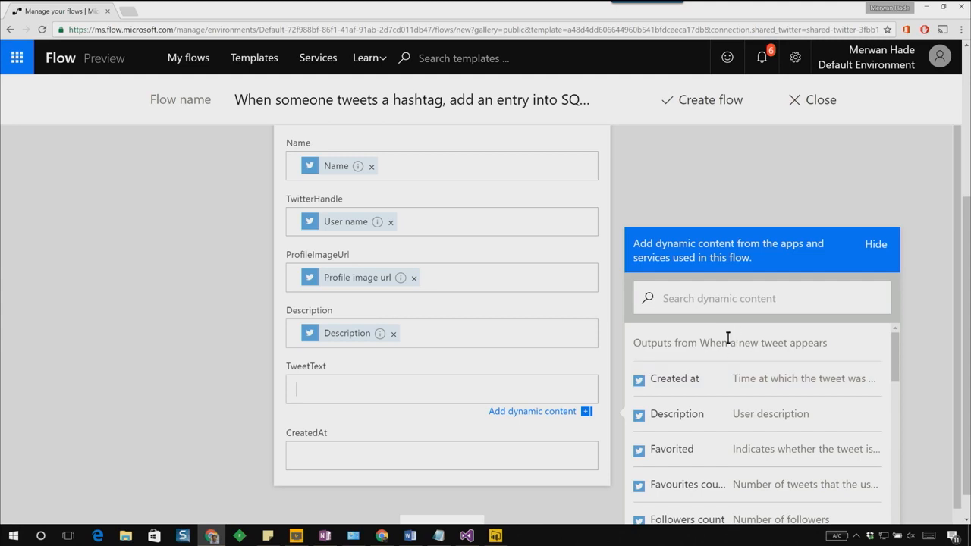
pyautogui.write('tex')
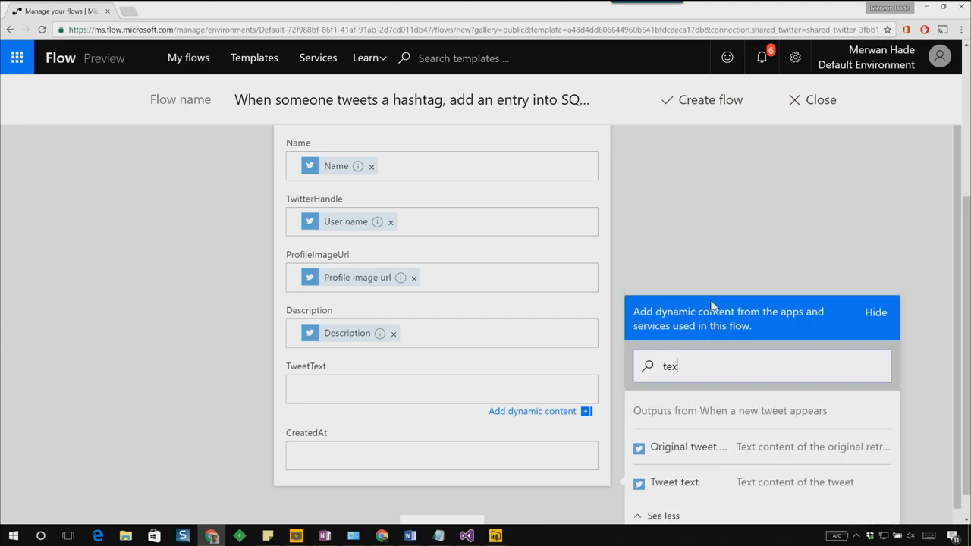
pyautogui.click(674, 482)
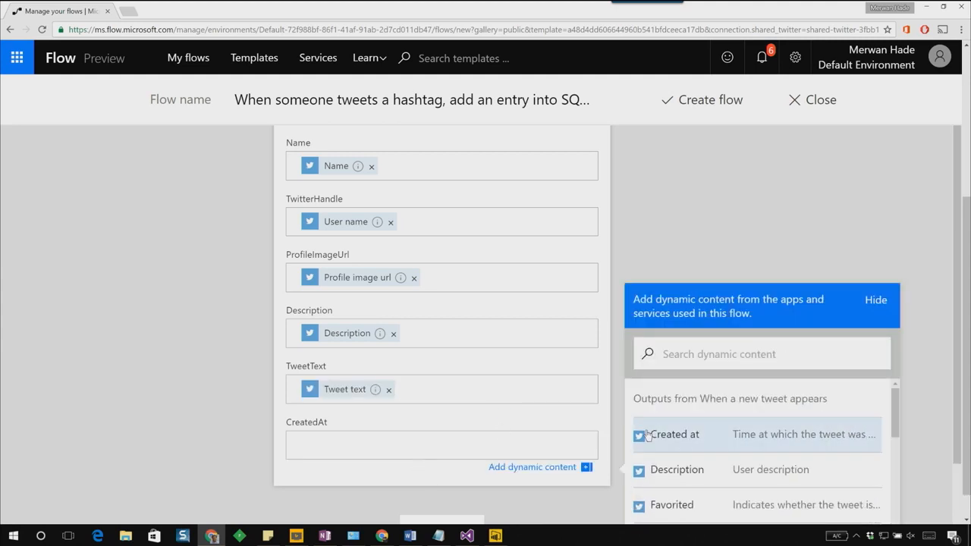
pyautogui.scroll(-3)
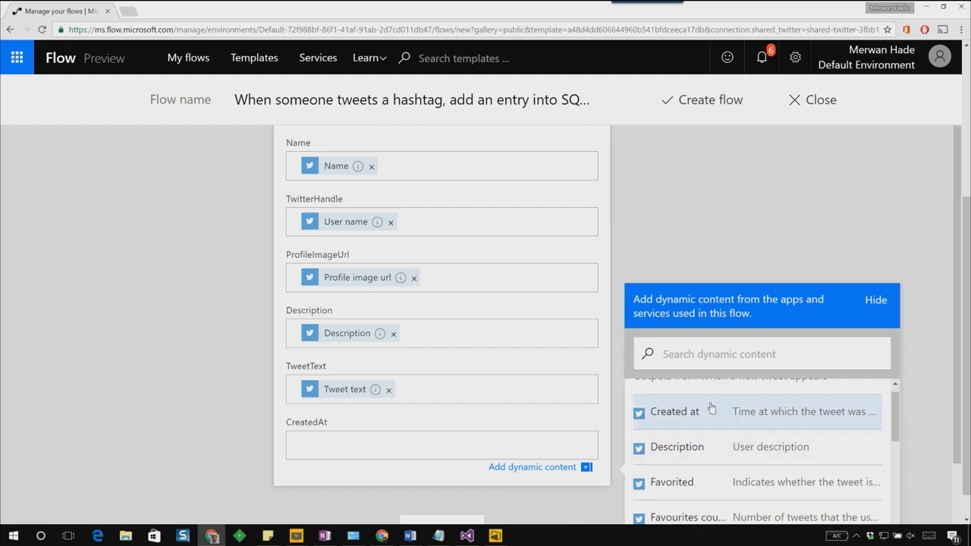
pyautogui.click(440, 444)
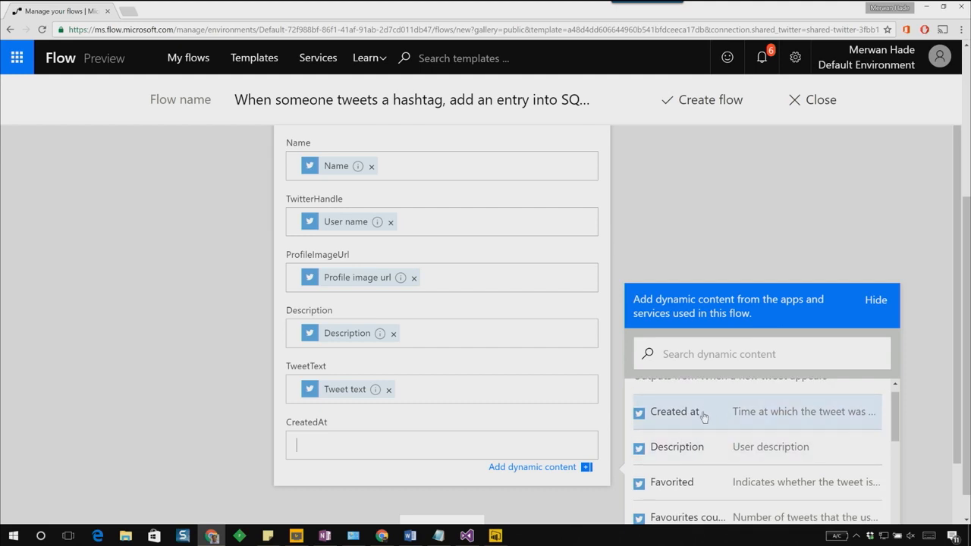
pyautogui.click(673, 411)
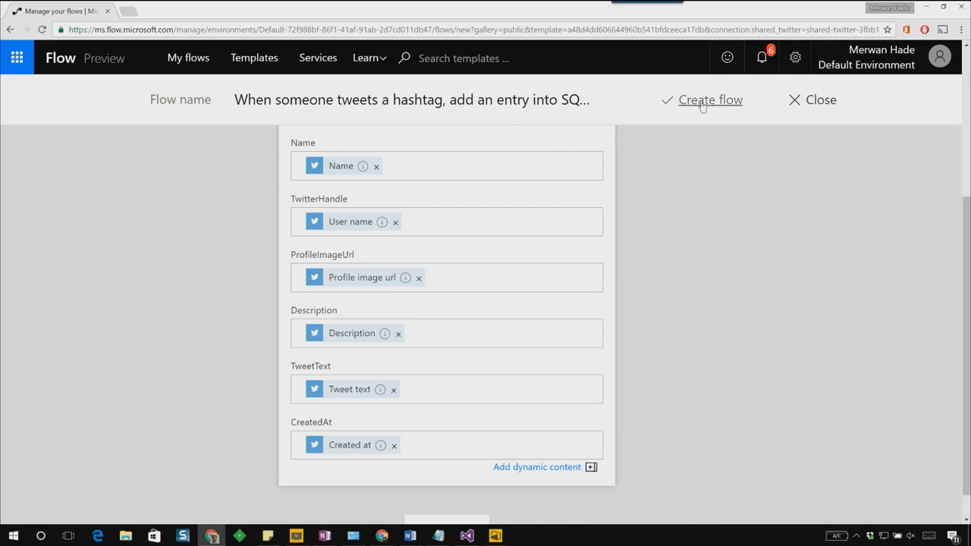
# Step: Create and save the flow
pyautogui.click(710, 100)
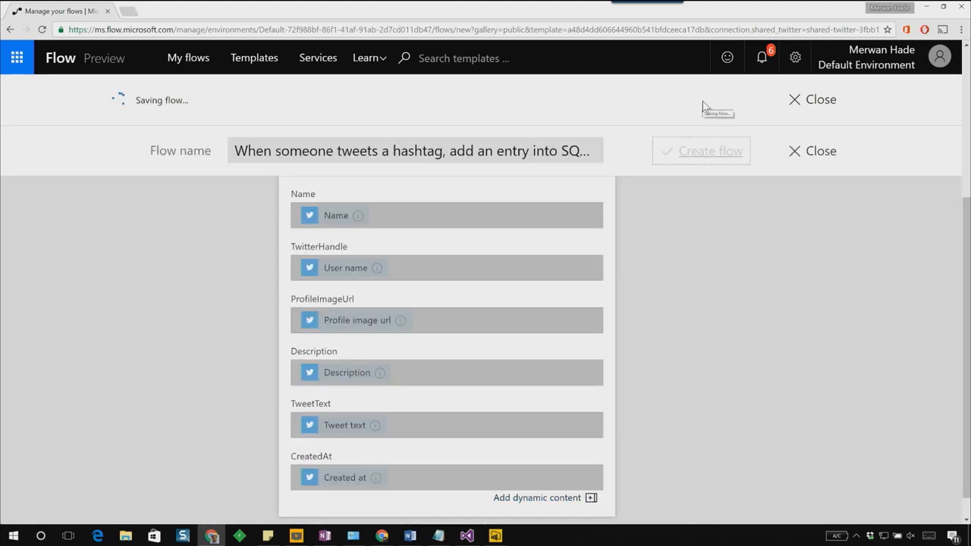
pyautogui.click(710, 150)
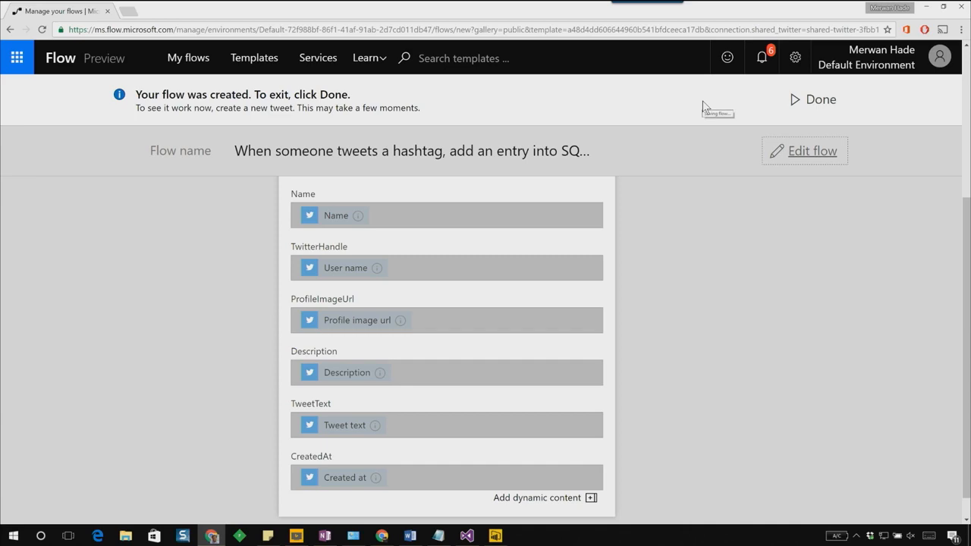
pyautogui.moveTo(470, 516)
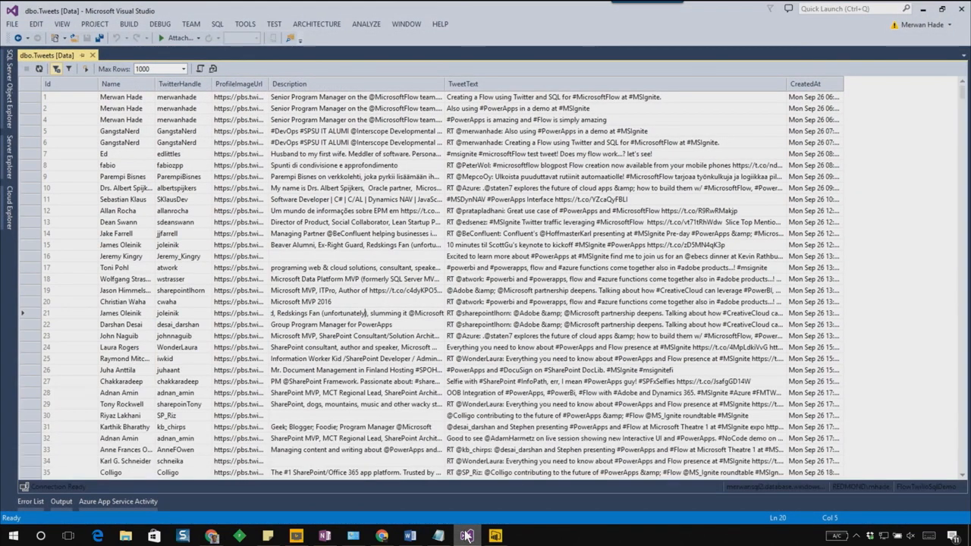
pyautogui.moveTo(534, 388)
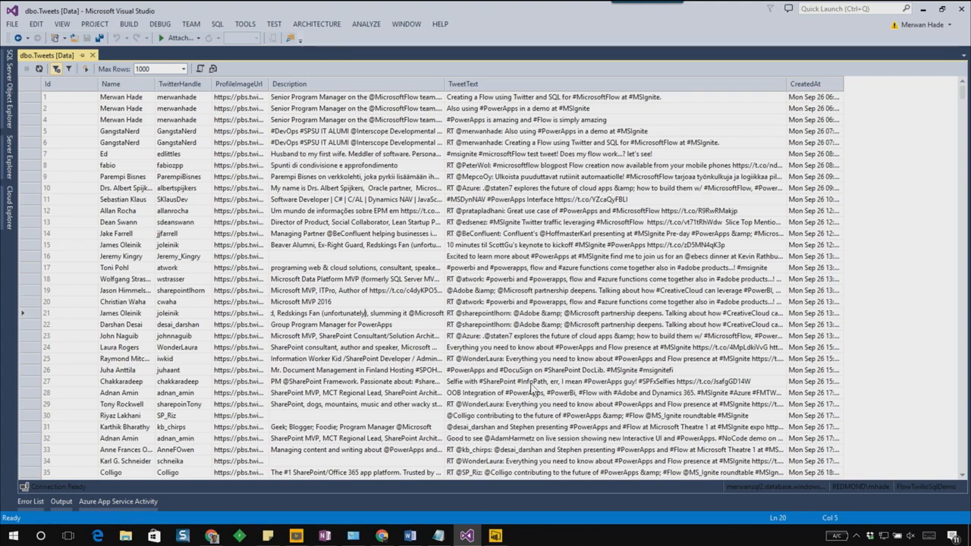
pyautogui.moveTo(249, 131)
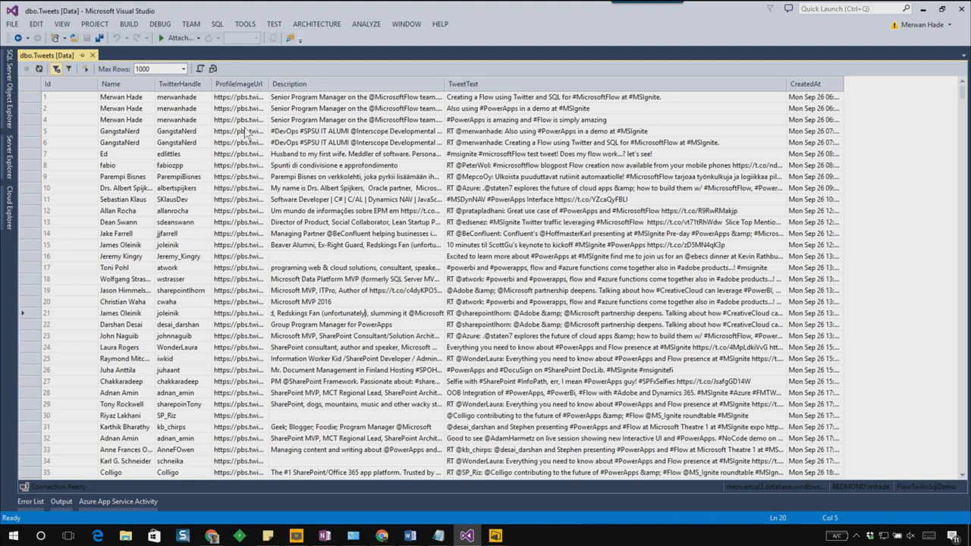
pyautogui.moveTo(176, 223)
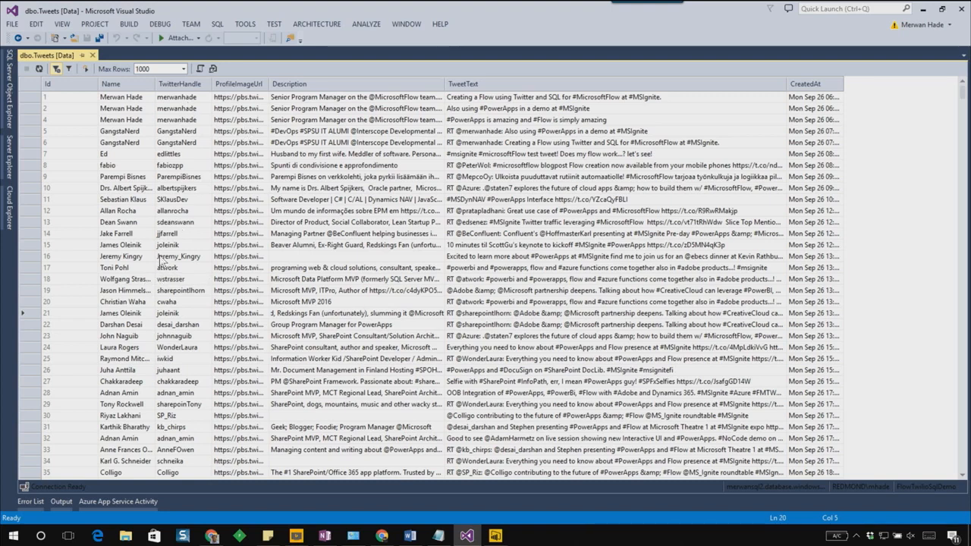
pyautogui.moveTo(139, 433)
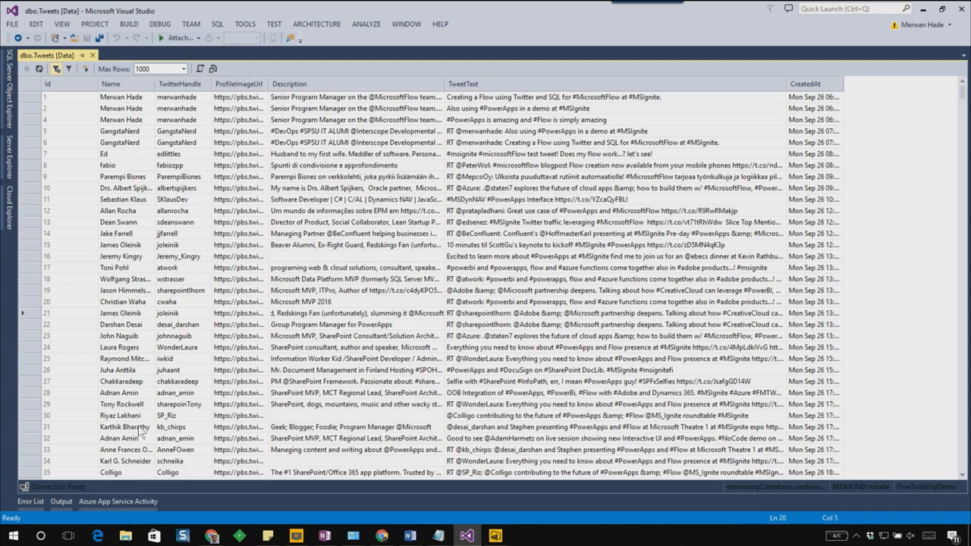
pyautogui.moveTo(139, 426)
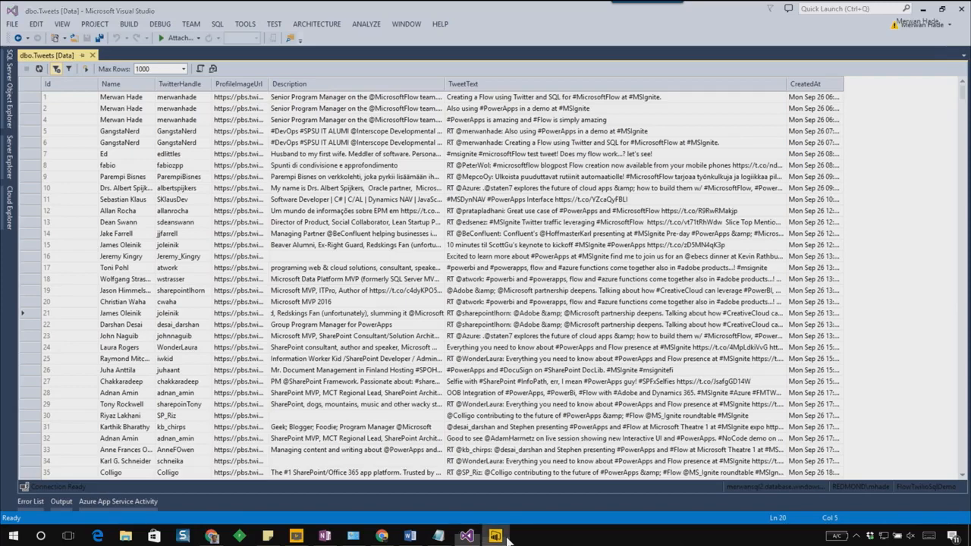
# Step: Switch from the Tweets data grid to the Power BI word cloud of tweet text
pyautogui.click(495, 537)
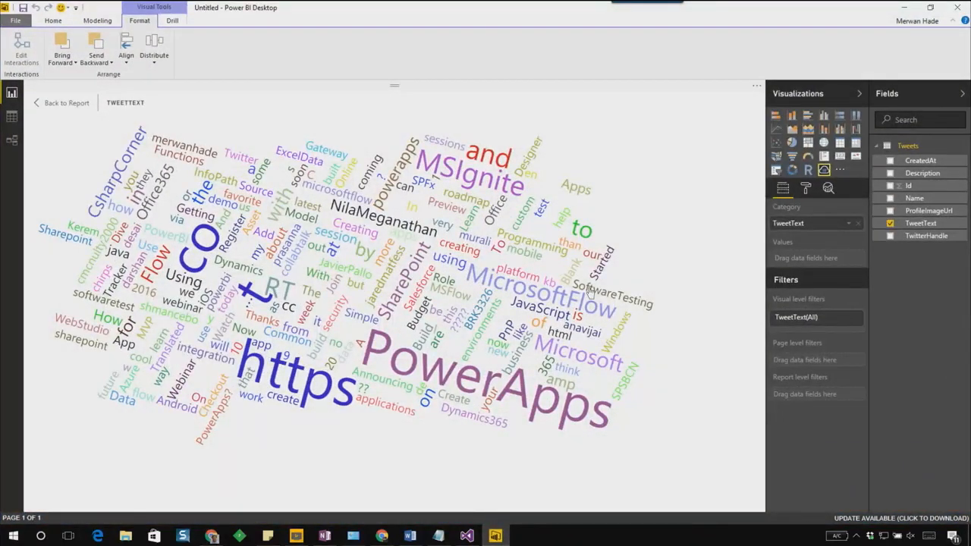